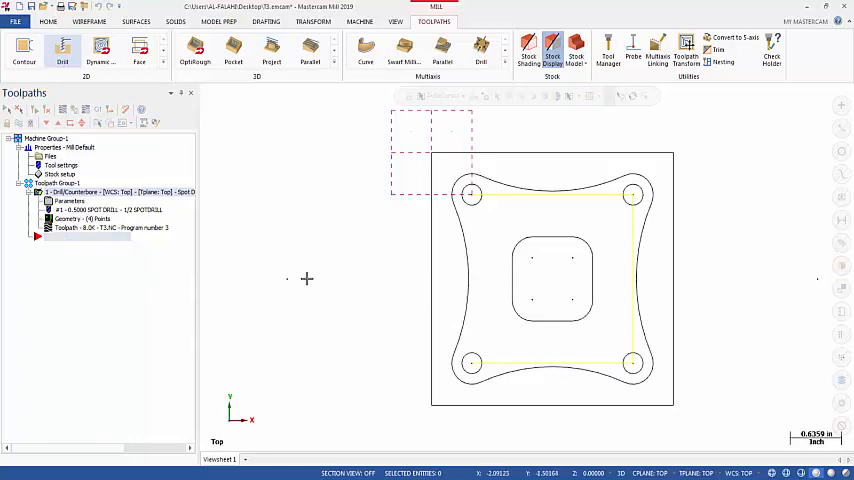
{"action": "mouse_move", "coordinate": [468, 192]}
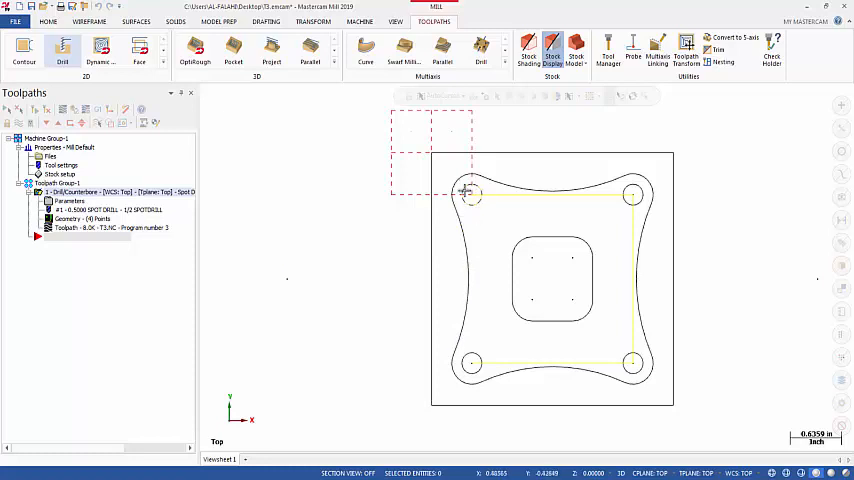
{"action": "mouse_move", "coordinate": [478, 204]}
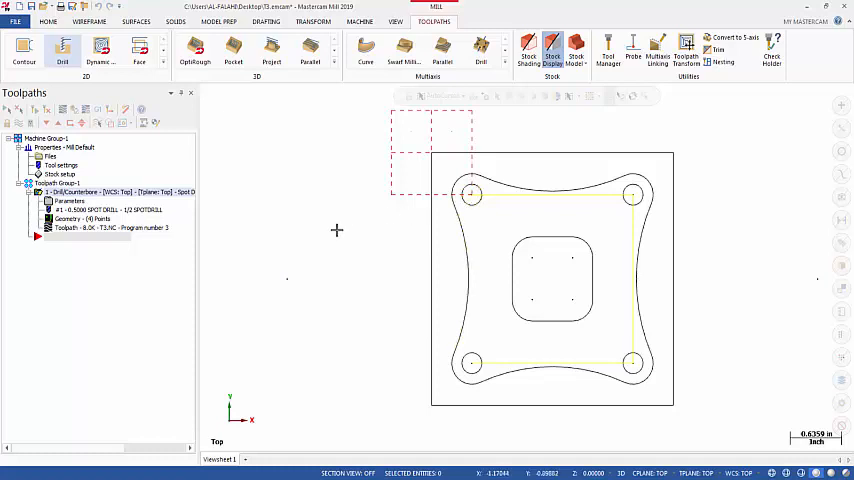
{"action": "mouse_move", "coordinate": [332, 220]}
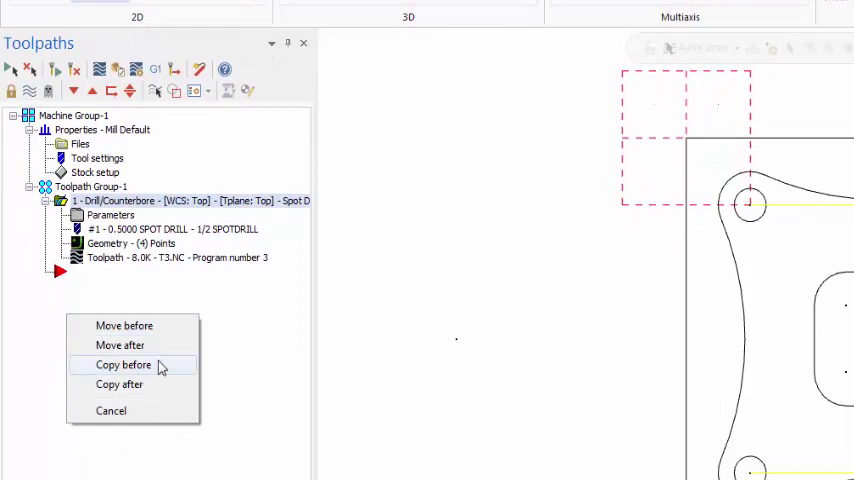
{"action": "mouse_move", "coordinate": [124, 384]}
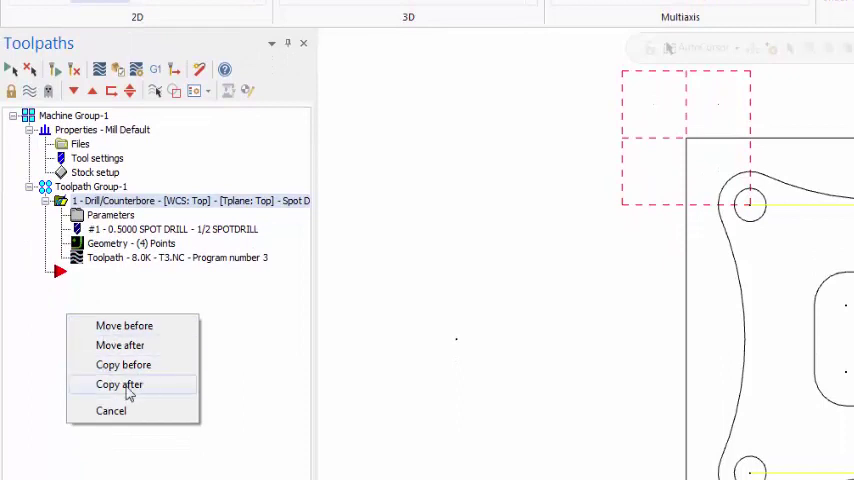
Duplicate the spot drill operation directly after itself in the Toolpaths manager.
{"action": "left_click", "coordinate": [118, 384]}
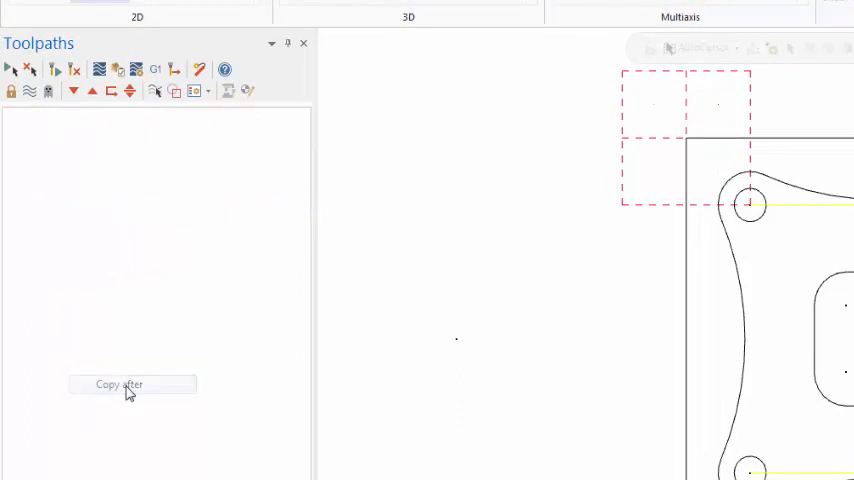
{"action": "left_click", "coordinate": [118, 384]}
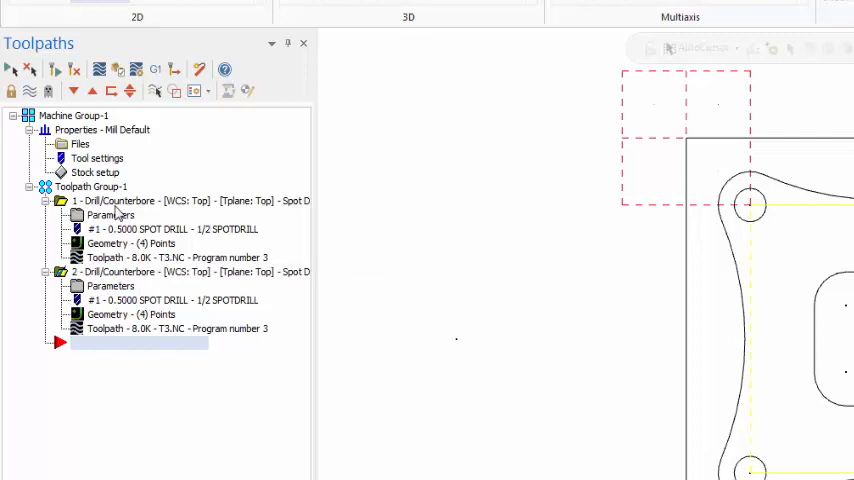
{"action": "mouse_move", "coordinate": [140, 288]}
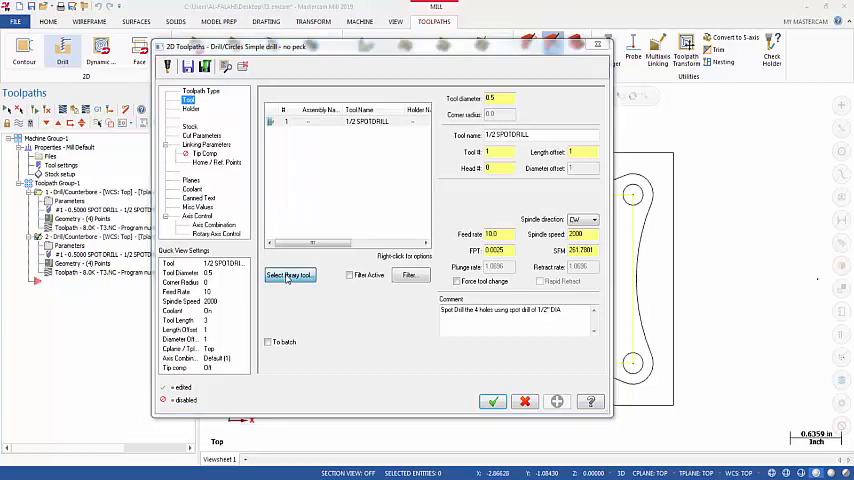
Filter the tool library to diameter 0.25 and assign the 1/4 DRILL to the copied operation.
{"action": "left_click", "coordinate": [290, 276]}
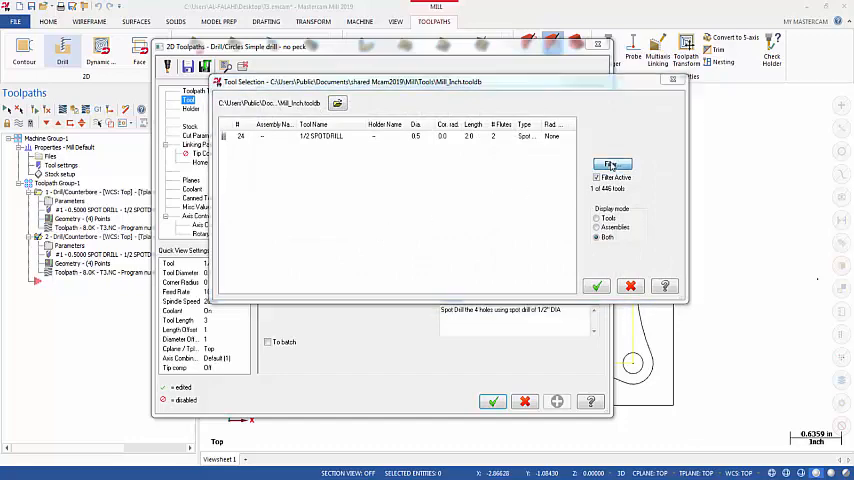
{"action": "left_click", "coordinate": [610, 164]}
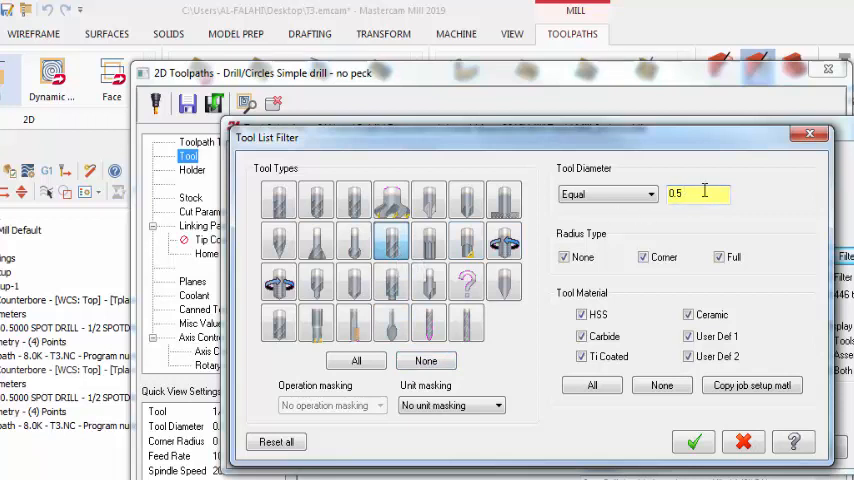
{"action": "type", "text": "0.2"}
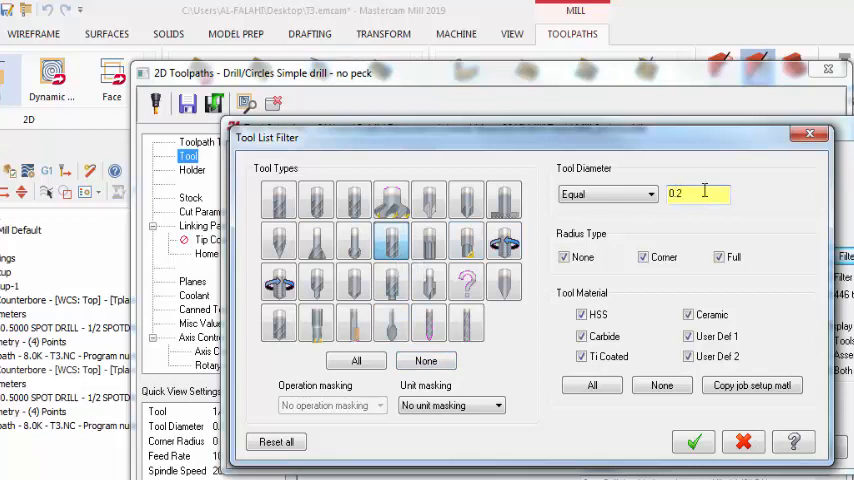
{"action": "type", "text": "0.25"}
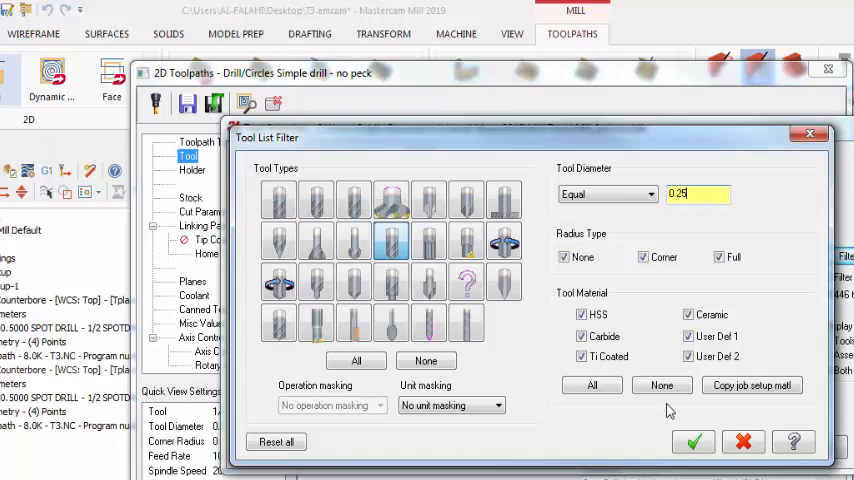
{"action": "left_click", "coordinate": [700, 440]}
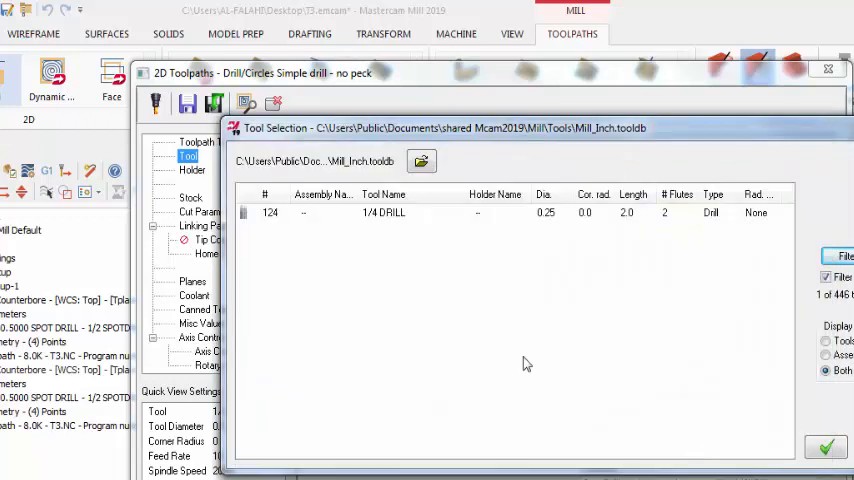
{"action": "left_click", "coordinate": [382, 212]}
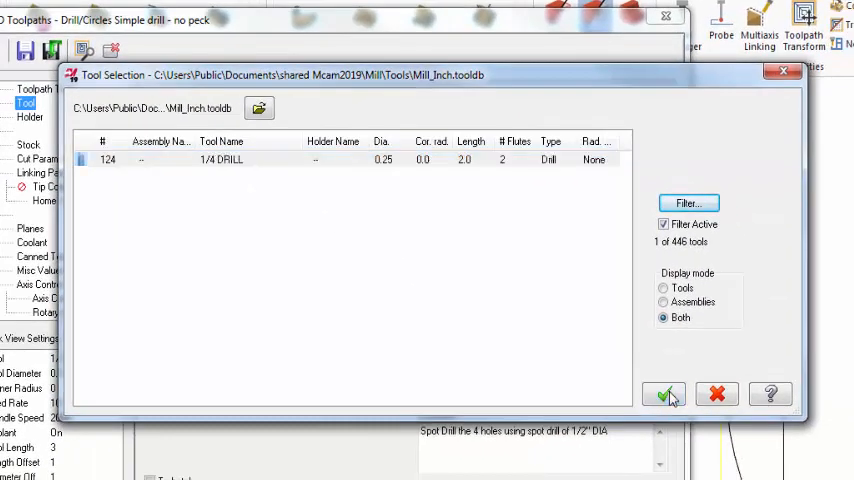
{"action": "left_click", "coordinate": [672, 392]}
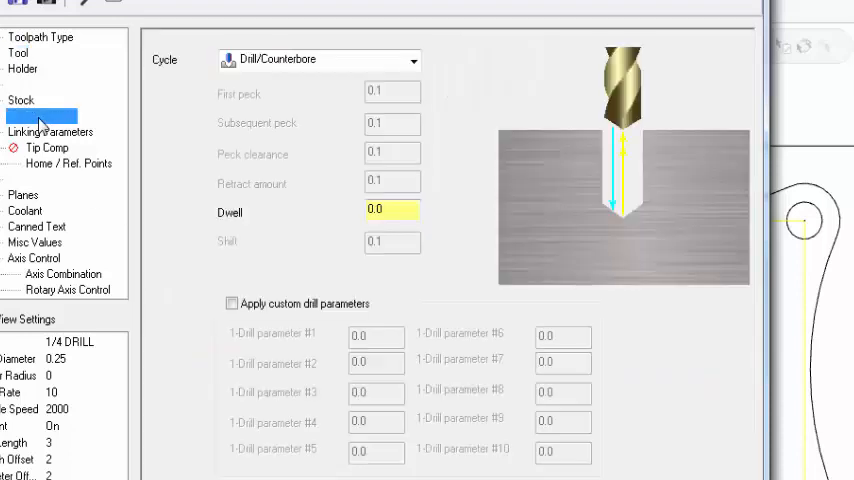
Set the copied drill's cycle to Chip Break and move on to its linking parameters.
{"action": "left_click", "coordinate": [56, 116]}
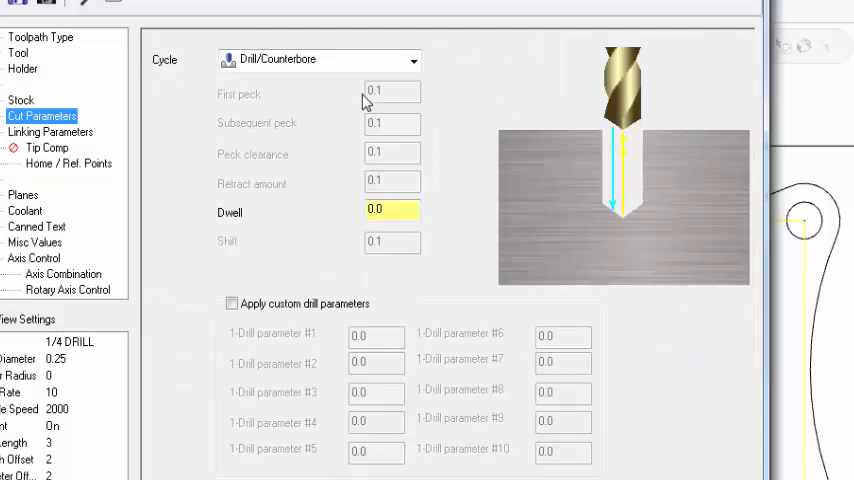
{"action": "left_click", "coordinate": [412, 60]}
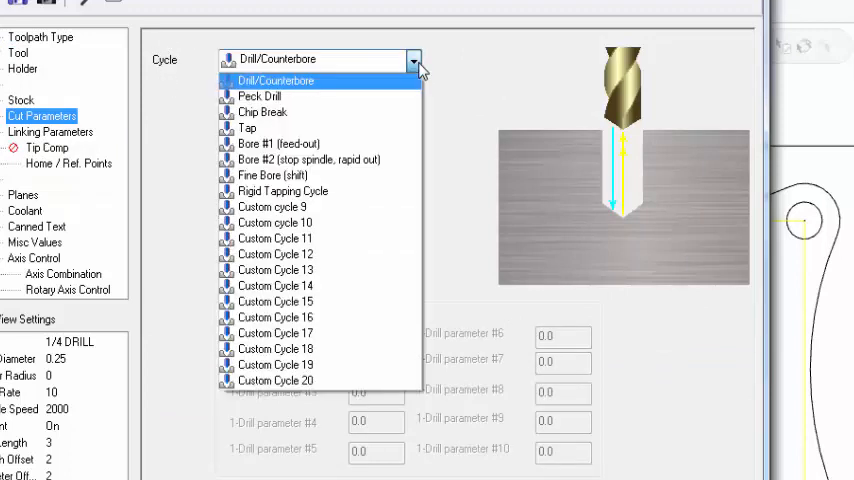
{"action": "mouse_move", "coordinate": [260, 112]}
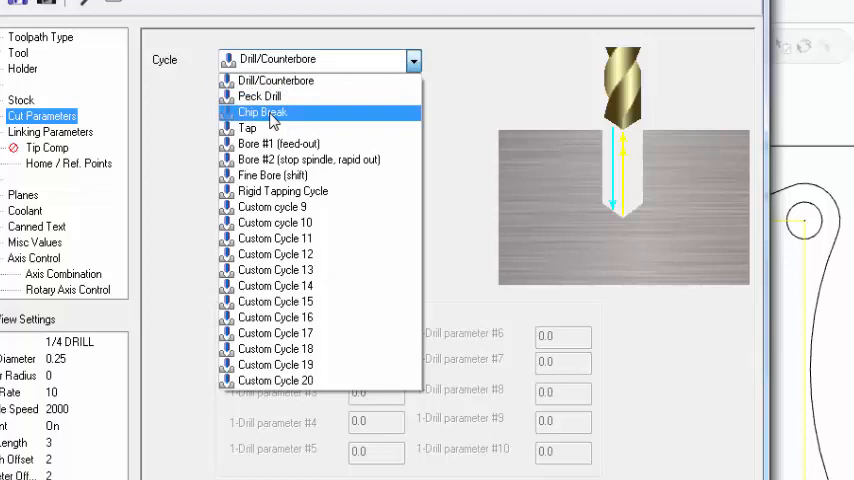
{"action": "left_click", "coordinate": [264, 112]}
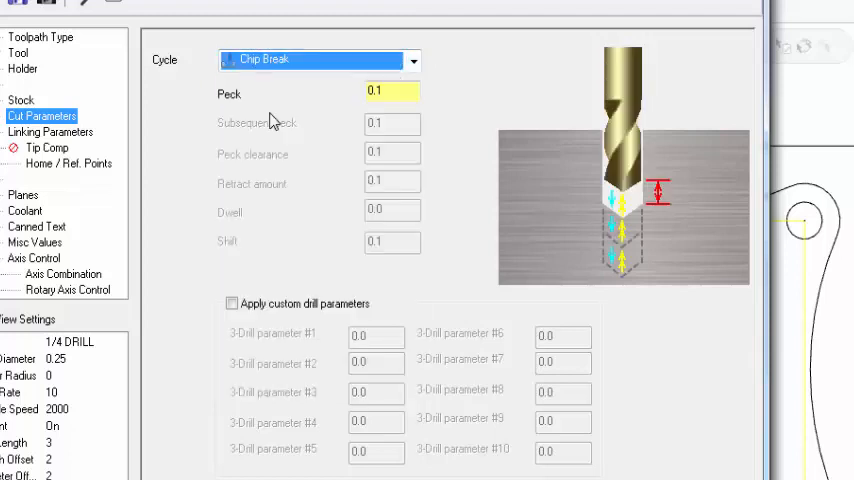
{"action": "mouse_move", "coordinate": [160, 148]}
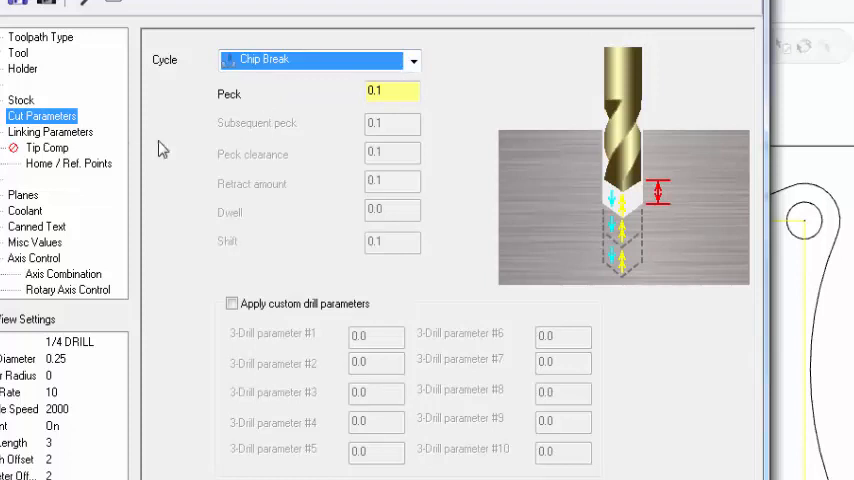
{"action": "mouse_move", "coordinate": [64, 144]}
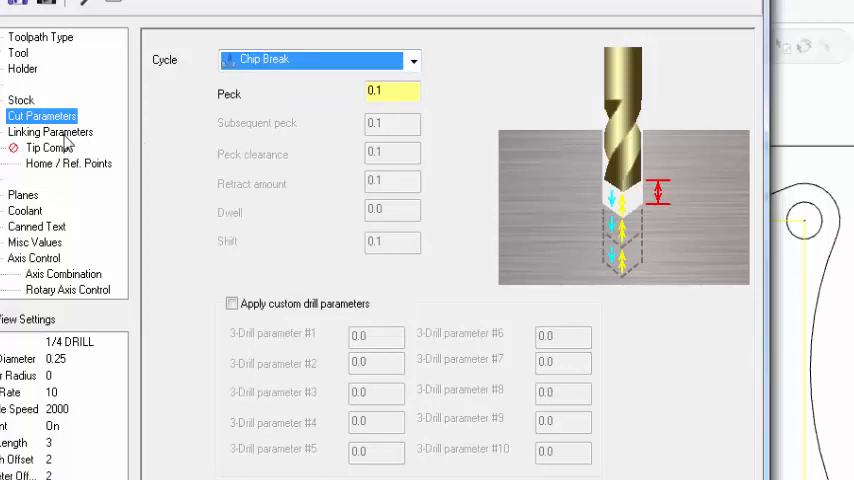
{"action": "left_click", "coordinate": [50, 132]}
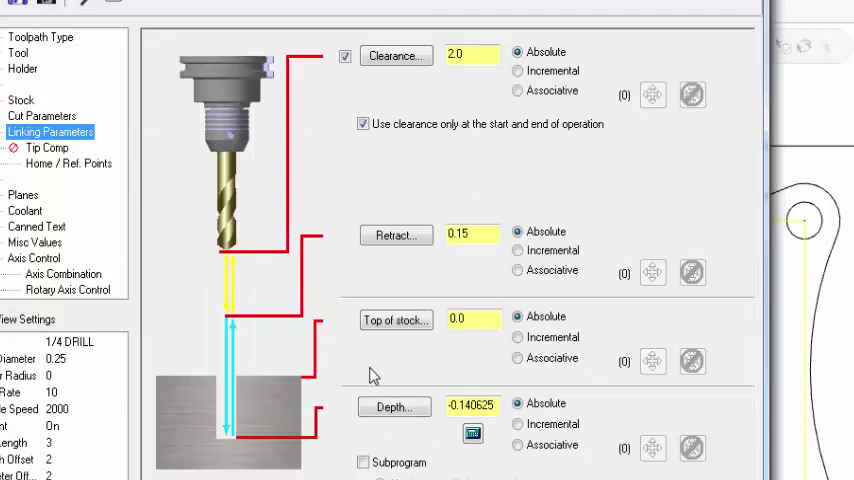
Set the 1/4 drill depth to -0.25 so it cuts through the stock.
{"action": "left_click", "coordinate": [472, 404]}
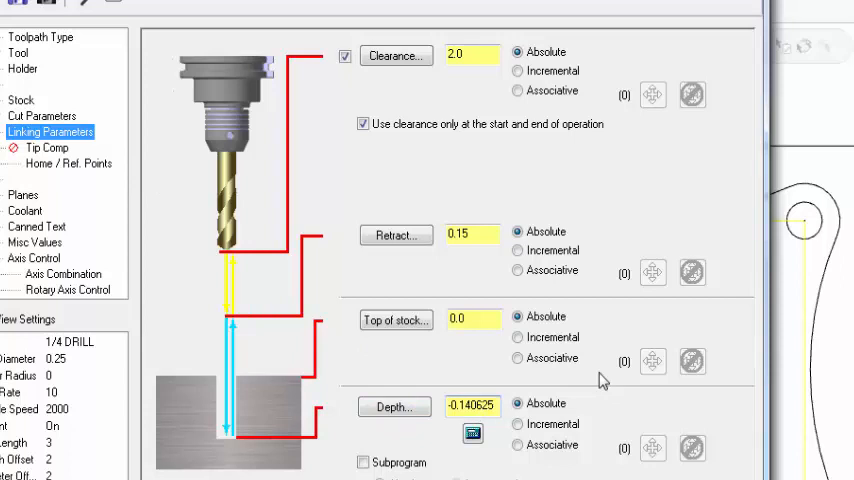
{"action": "type", "text": "-0.25"}
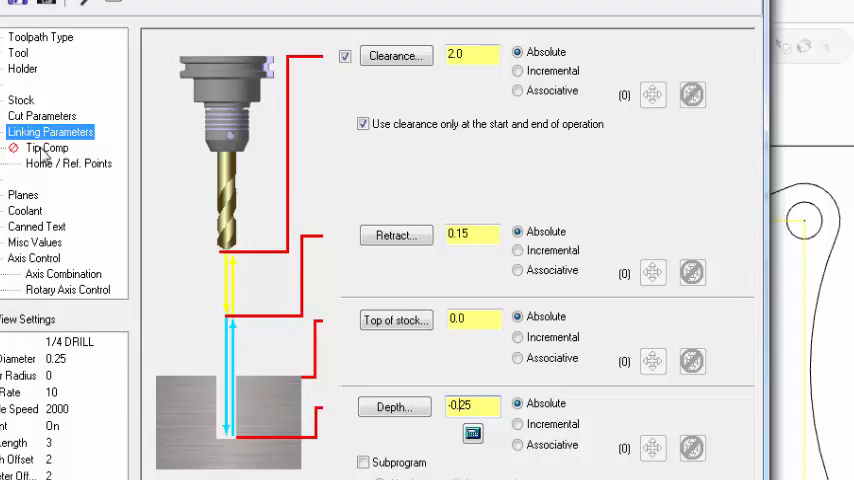
Enable tip compensation with a breakthrough amount and accept the 1/4 drill operation.
{"action": "left_click", "coordinate": [48, 148]}
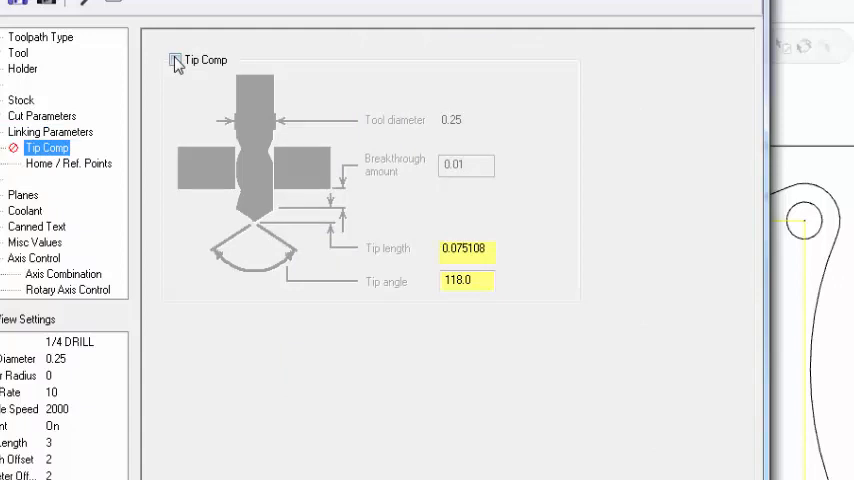
{"action": "left_click", "coordinate": [172, 60]}
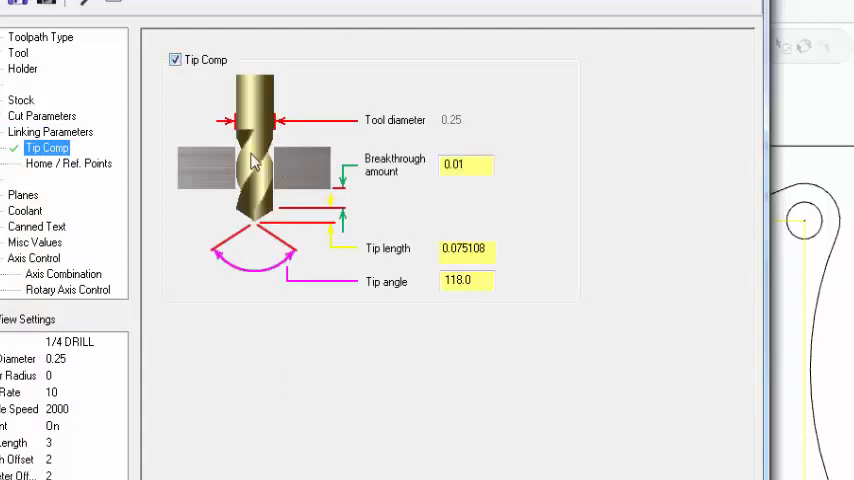
{"action": "mouse_move", "coordinate": [420, 208]}
{"action": "type", "text": "0.1"}
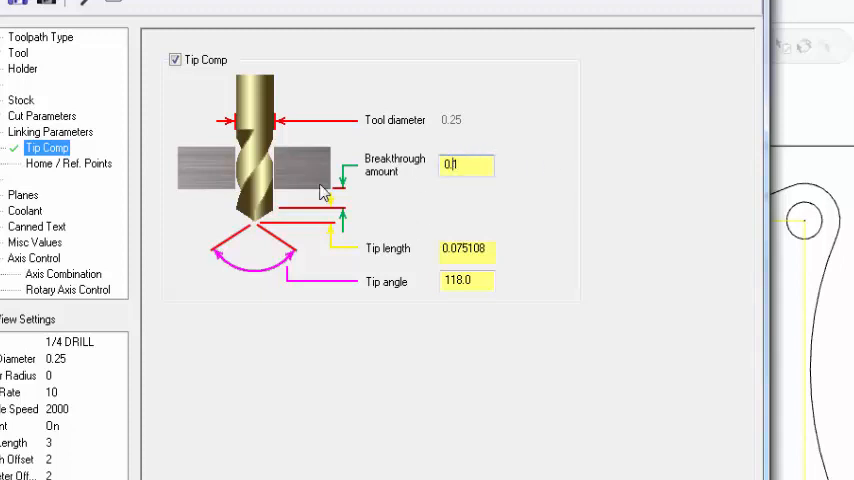
{"action": "left_click", "coordinate": [24, 212]}
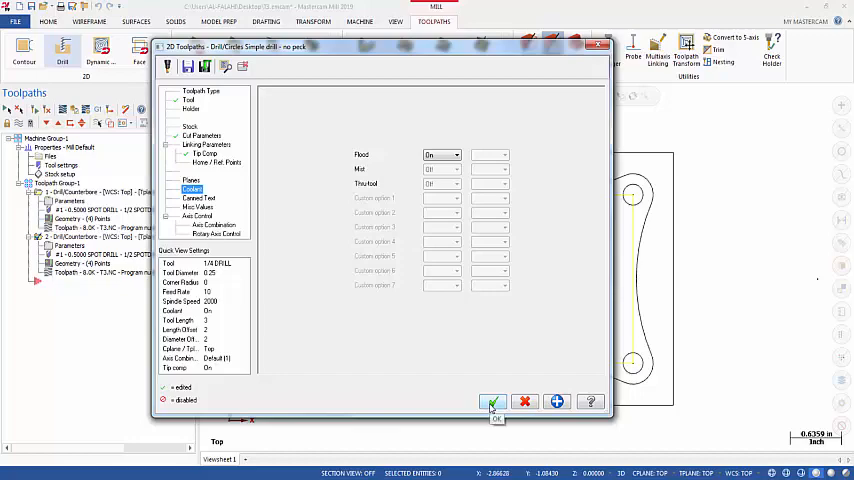
{"action": "left_click", "coordinate": [492, 400]}
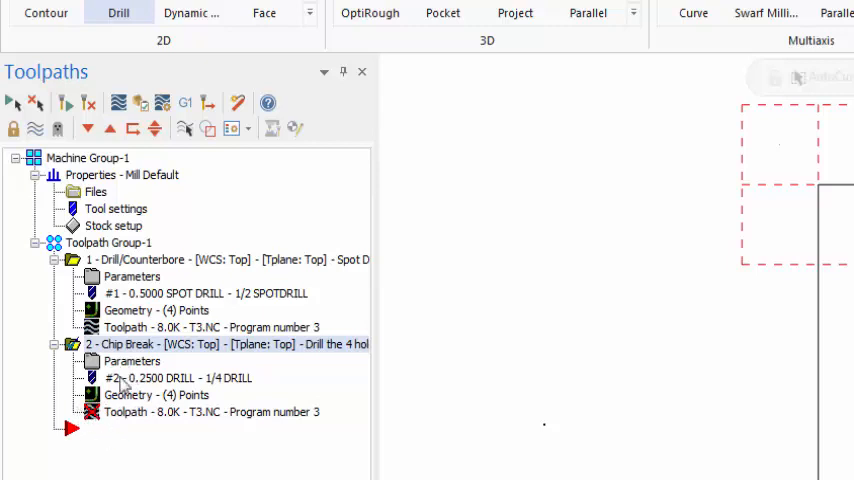
{"action": "mouse_move", "coordinate": [164, 404]}
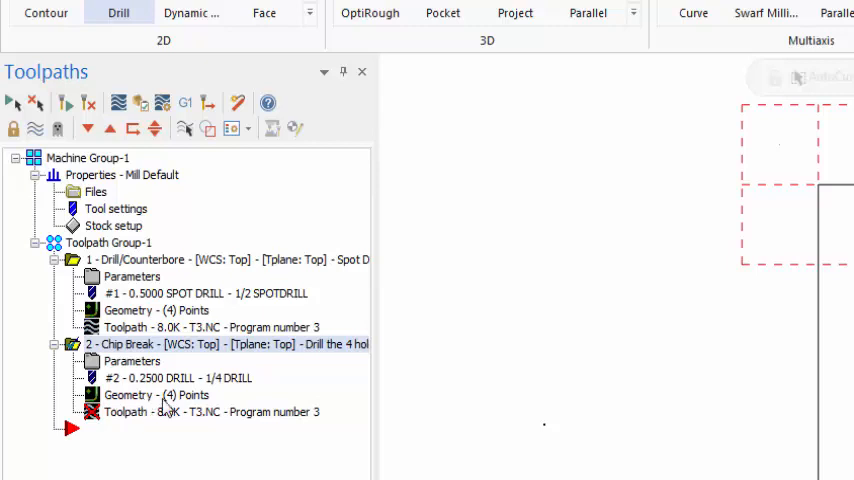
{"action": "mouse_move", "coordinate": [148, 396]}
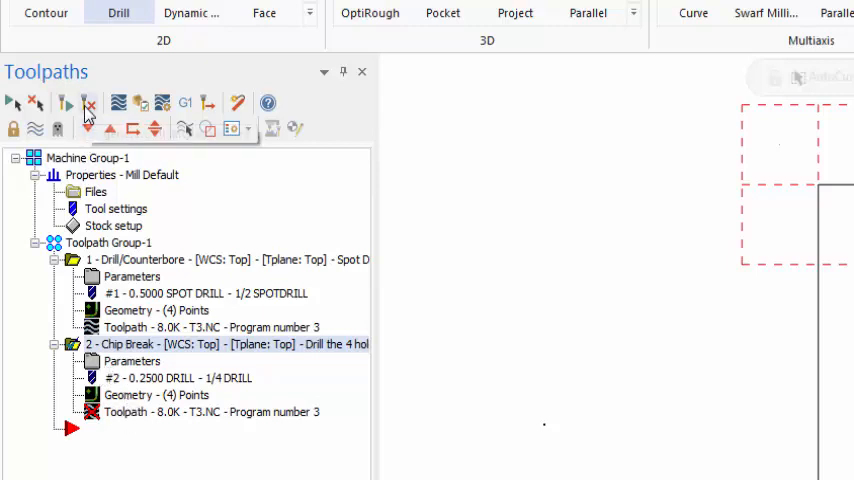
{"action": "mouse_move", "coordinate": [92, 104]}
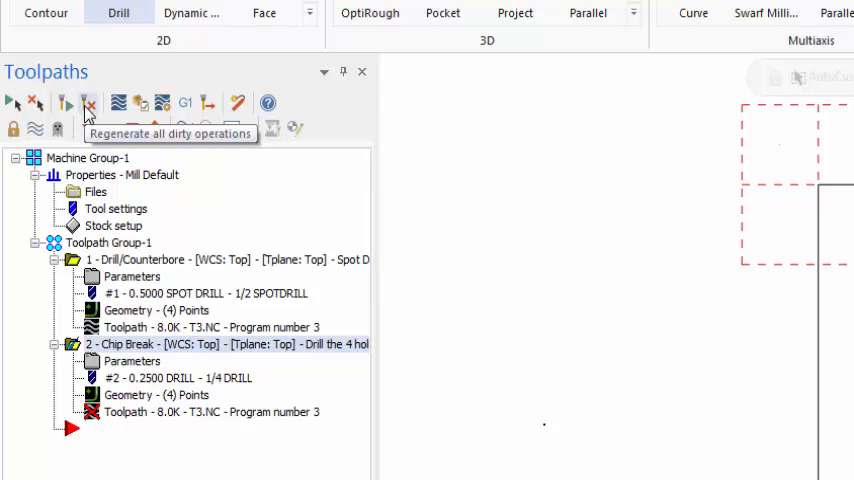
{"action": "mouse_move", "coordinate": [92, 104]}
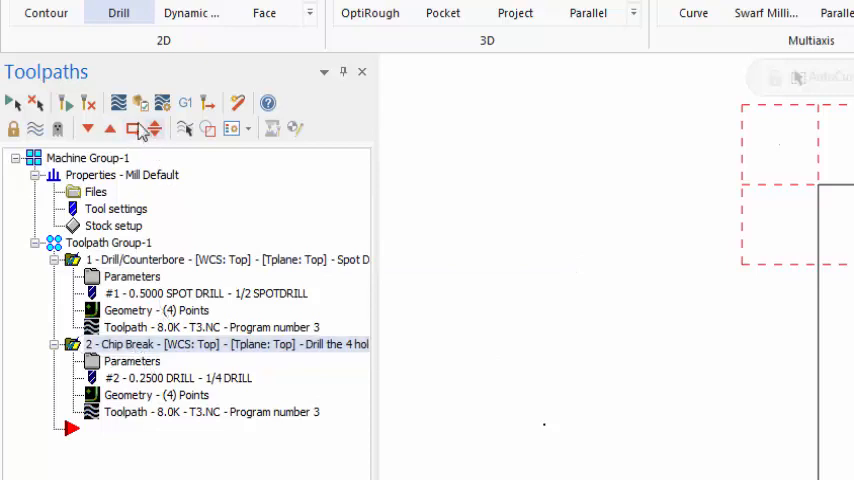
{"action": "mouse_move", "coordinate": [140, 108]}
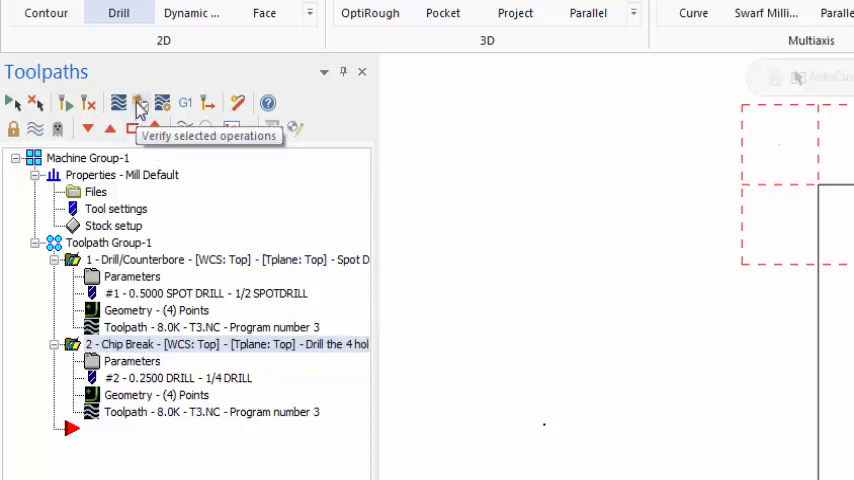
Verify the selected operations in Mastercam Simulator and play the spot drill pass until the operation change.
{"action": "left_click", "coordinate": [138, 104]}
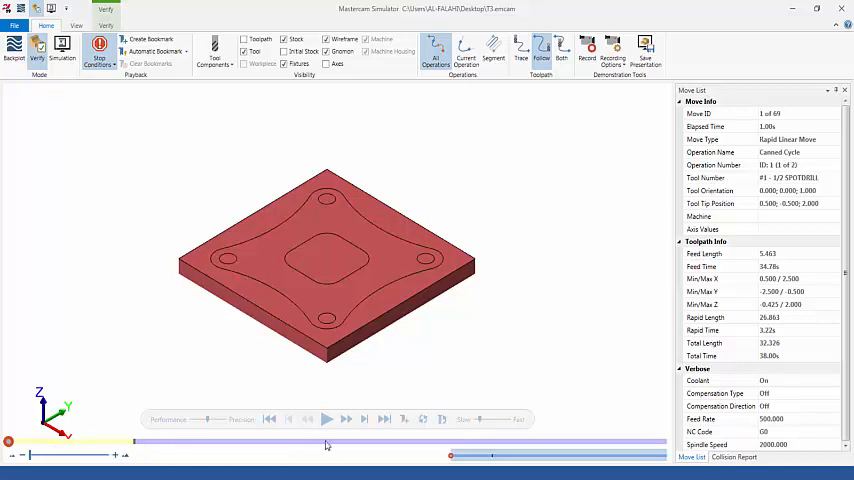
{"action": "mouse_move", "coordinate": [316, 446]}
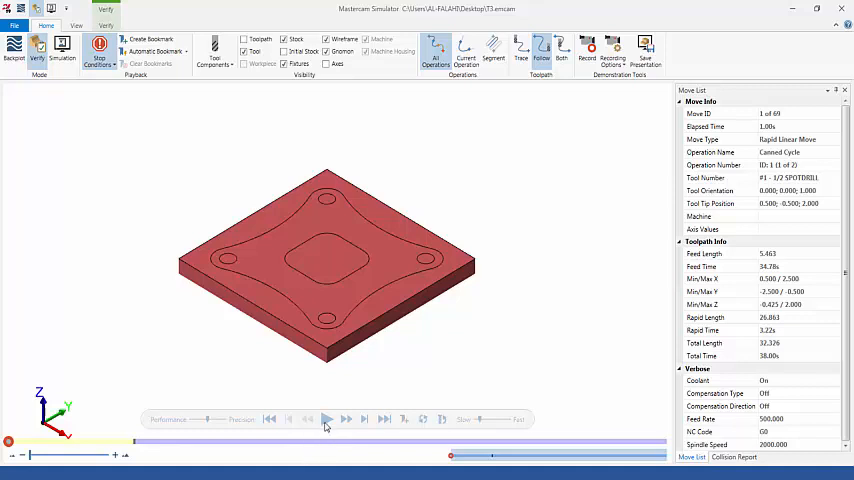
{"action": "left_click", "coordinate": [328, 420]}
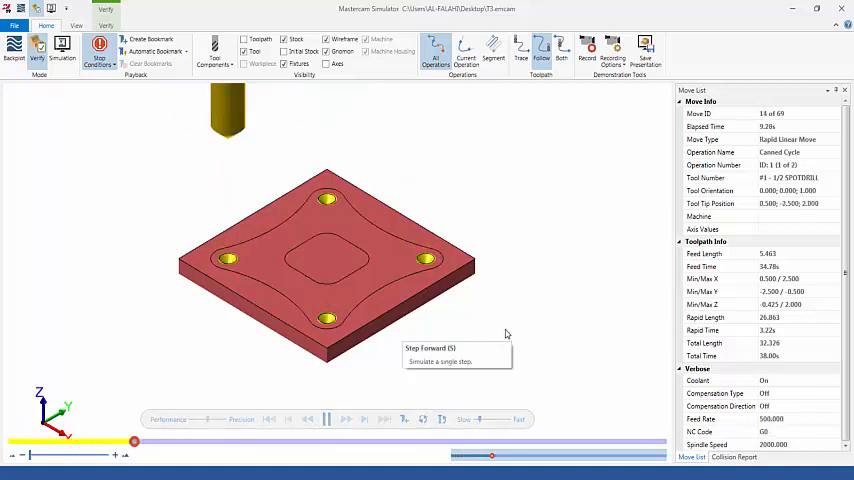
{"action": "left_click", "coordinate": [344, 420]}
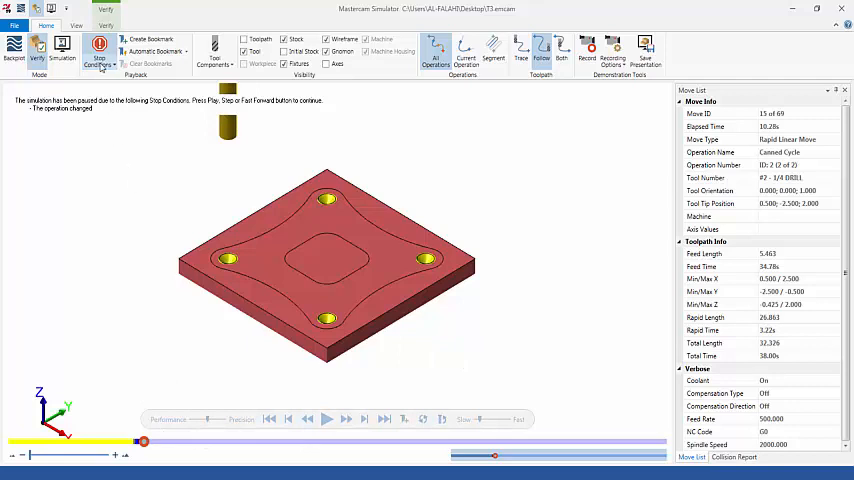
{"action": "left_click", "coordinate": [100, 48]}
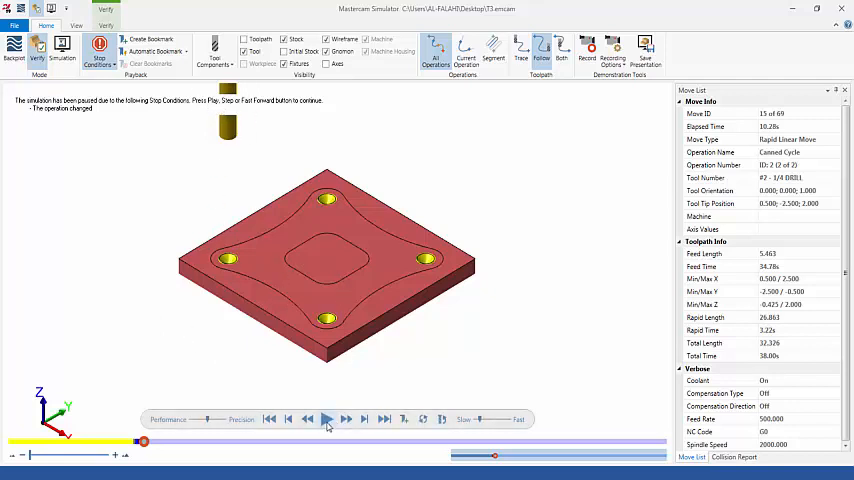
Finish the 1/4 drill simulation and orbit the plate to check the through holes from underneath.
{"action": "left_click", "coordinate": [330, 420]}
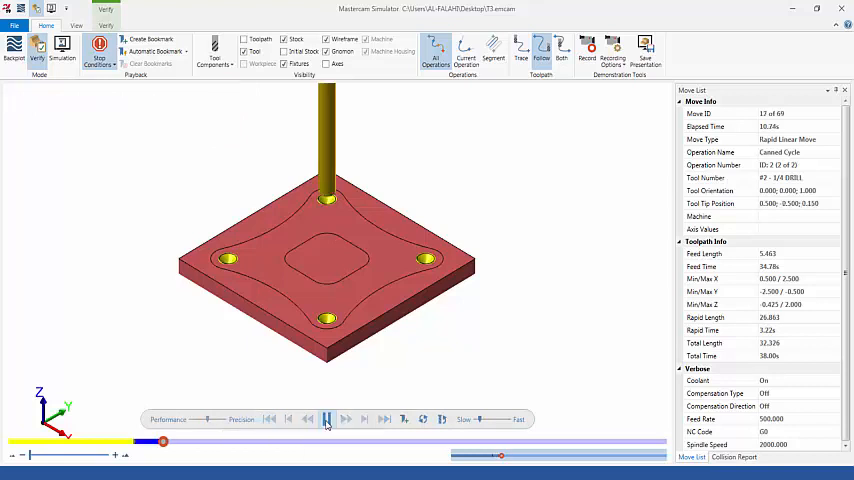
{"action": "left_click", "coordinate": [328, 420]}
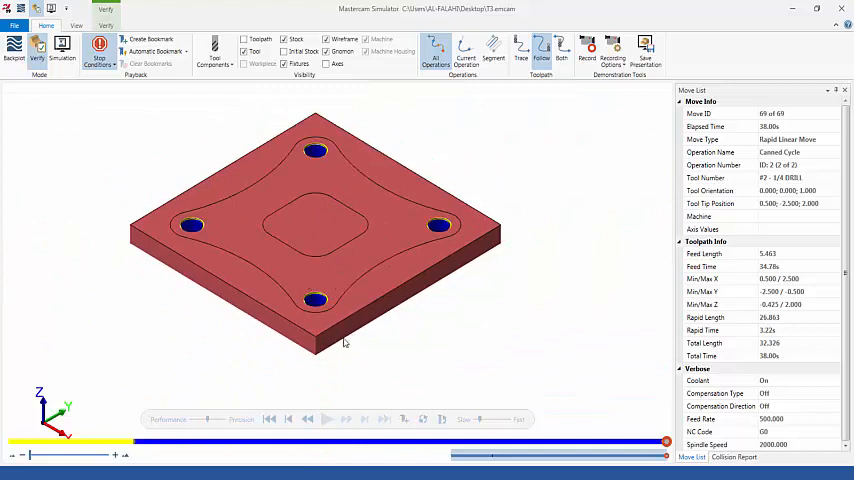
{"action": "mouse_move", "coordinate": [376, 354]}
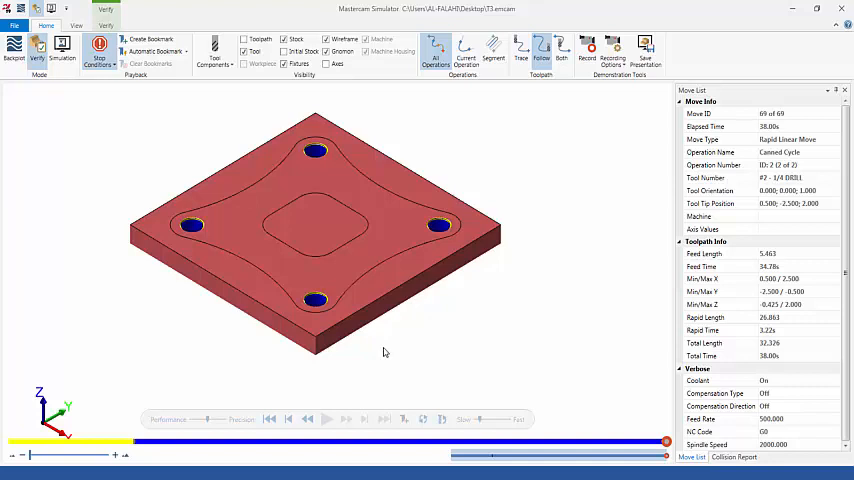
{"action": "mouse_move", "coordinate": [380, 352]}
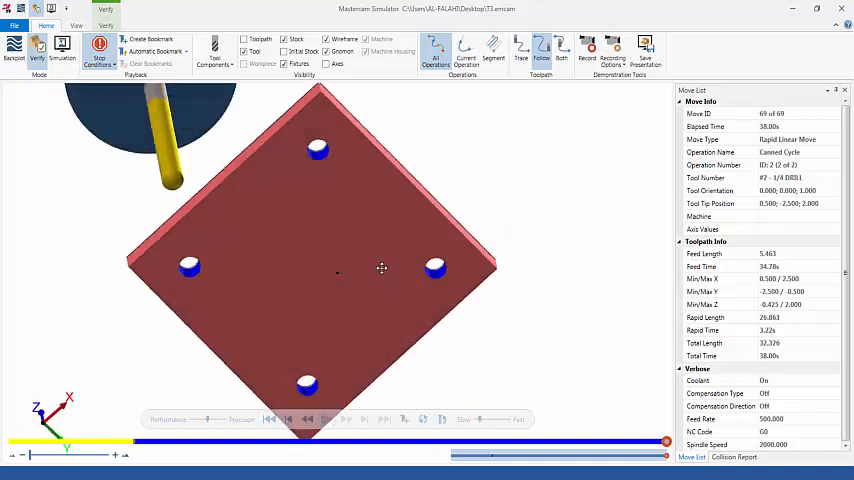
{"action": "left_click_drag", "start_coordinate": [380, 268], "coordinate": [386, 334]}
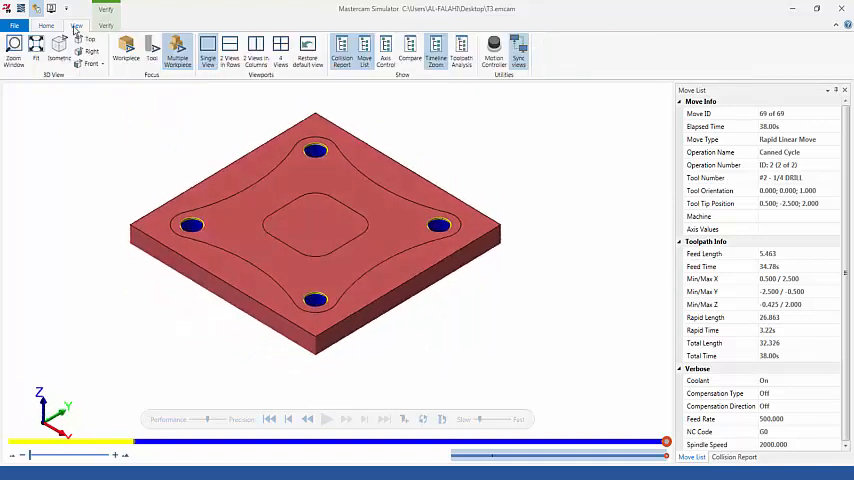
Split the simulator into a 1x2 viewport layout and replay the drilling in both views.
{"action": "left_click", "coordinate": [208, 50]}
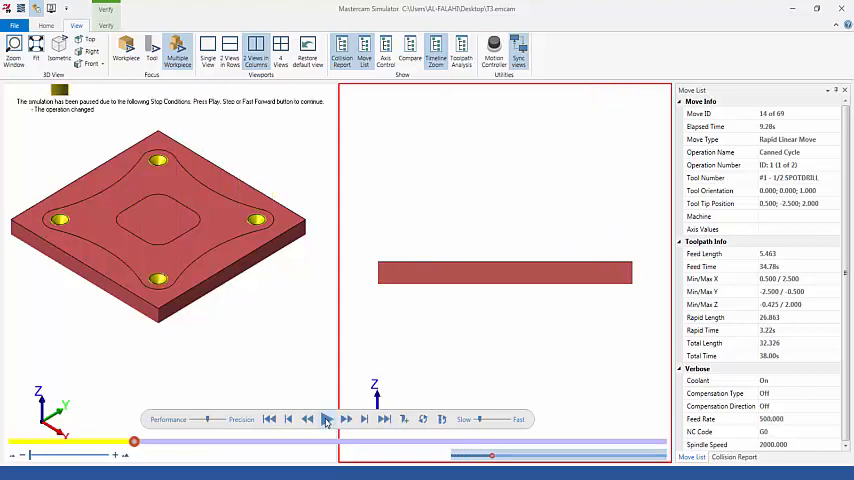
{"action": "left_click", "coordinate": [328, 420]}
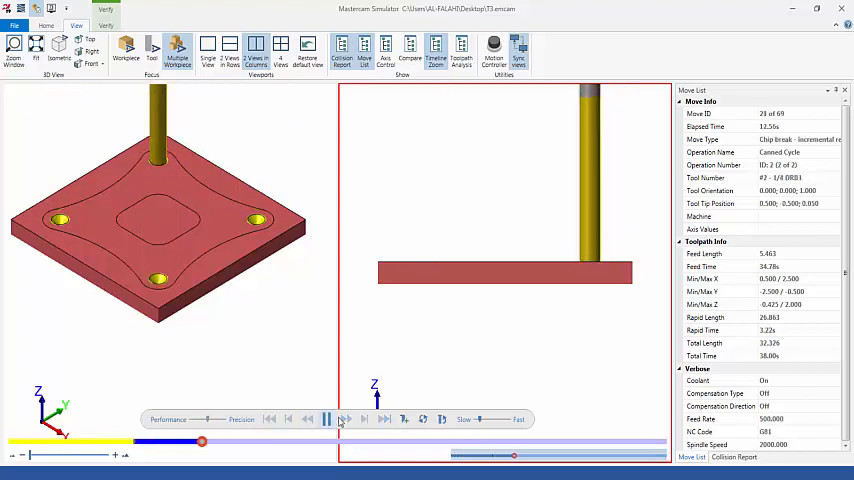